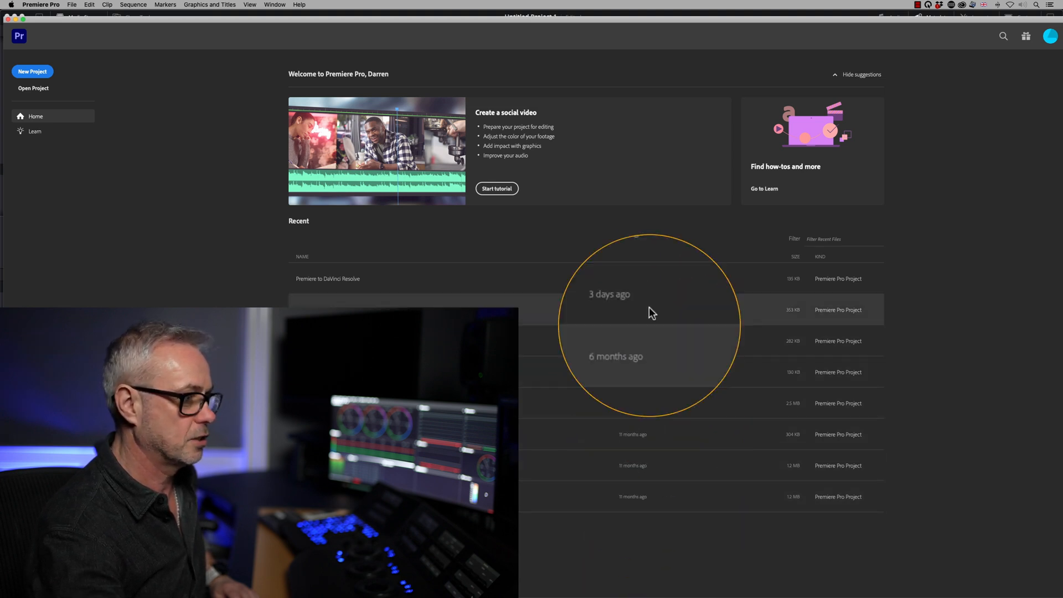
# - Open the 'Premiere to DaVinci Resolve' project from the Recent list, loading its full timeline
pyautogui.click(627, 256)
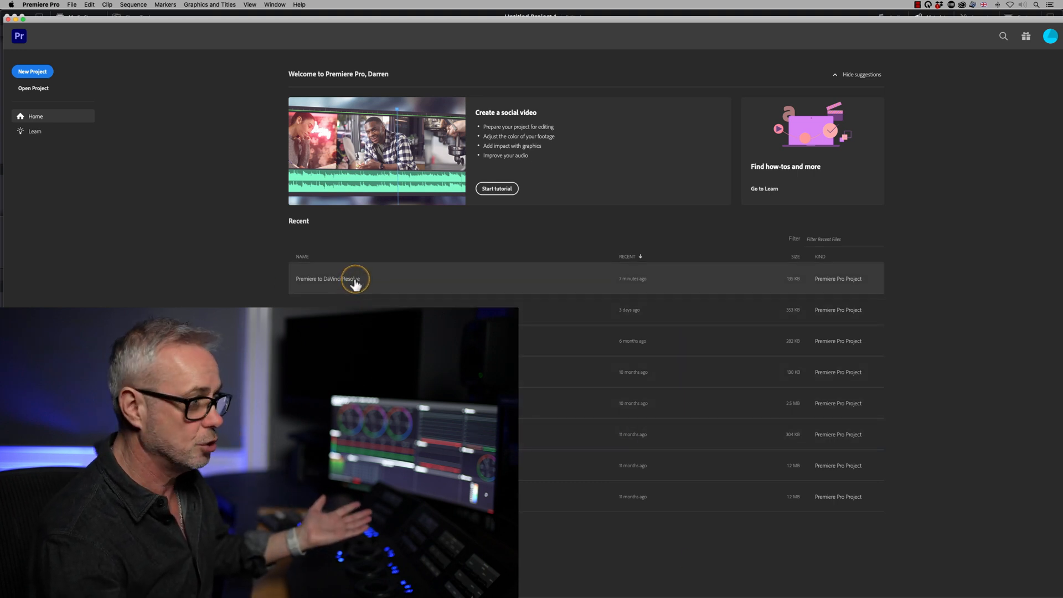
pyautogui.doubleClick(330, 279)
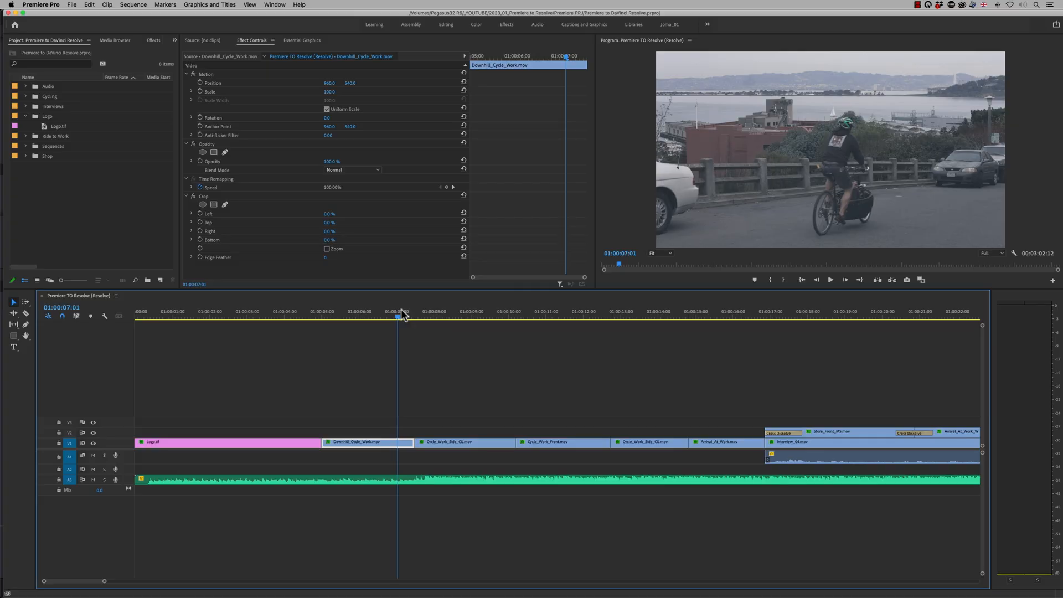
pyautogui.moveTo(635, 298)
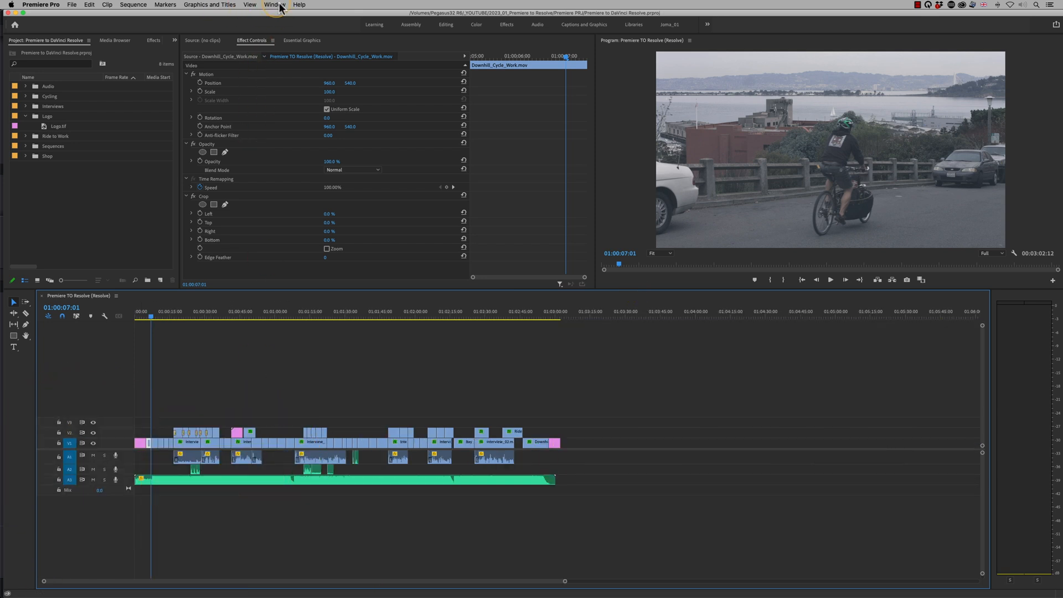
pyautogui.click(274, 5)
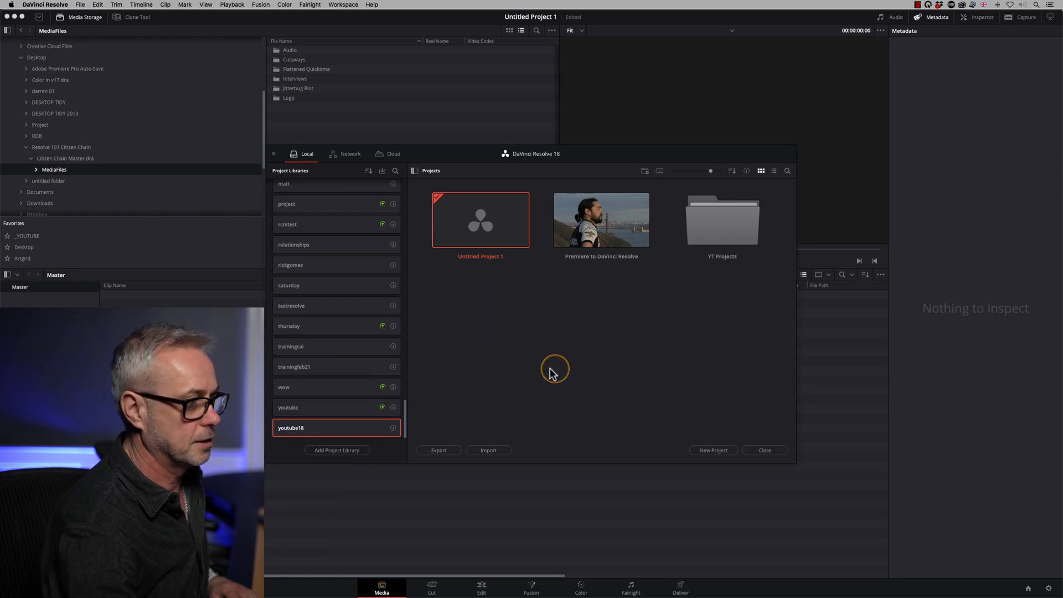
pyautogui.moveTo(475, 230)
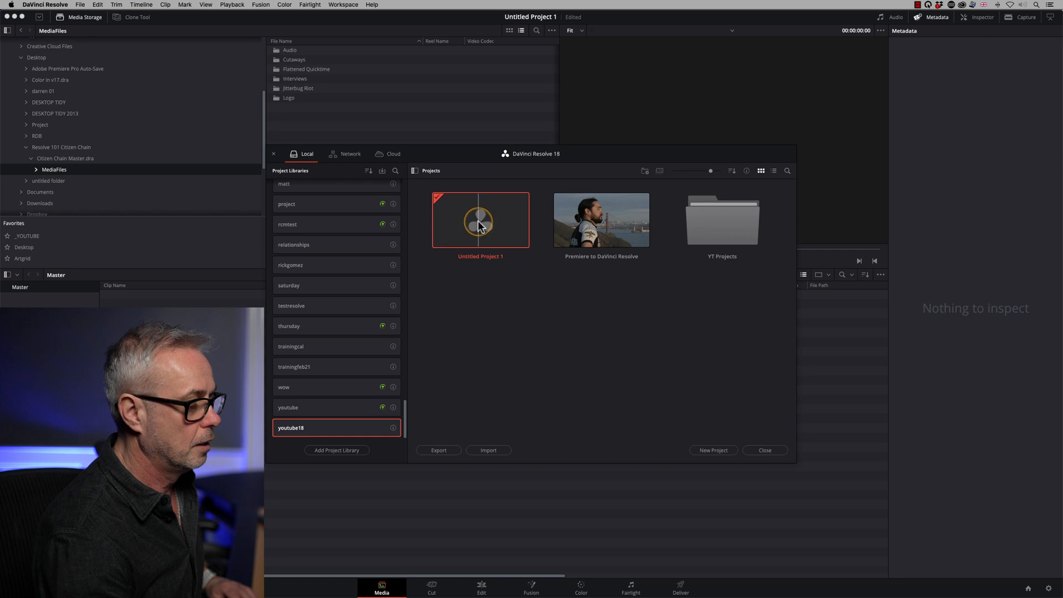
# - Pick Untitled Project 1 in DaVinci Resolve's project manager
pyautogui.click(763, 450)
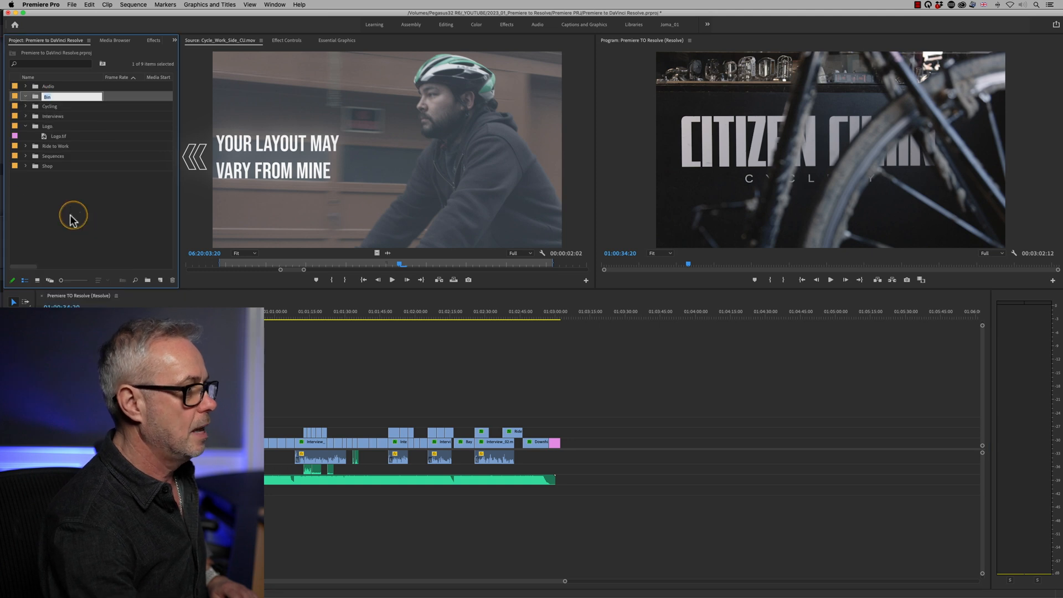
# - Add a new bin named Bin to the Project panel via its context menu
pyautogui.rightClick(73, 216)
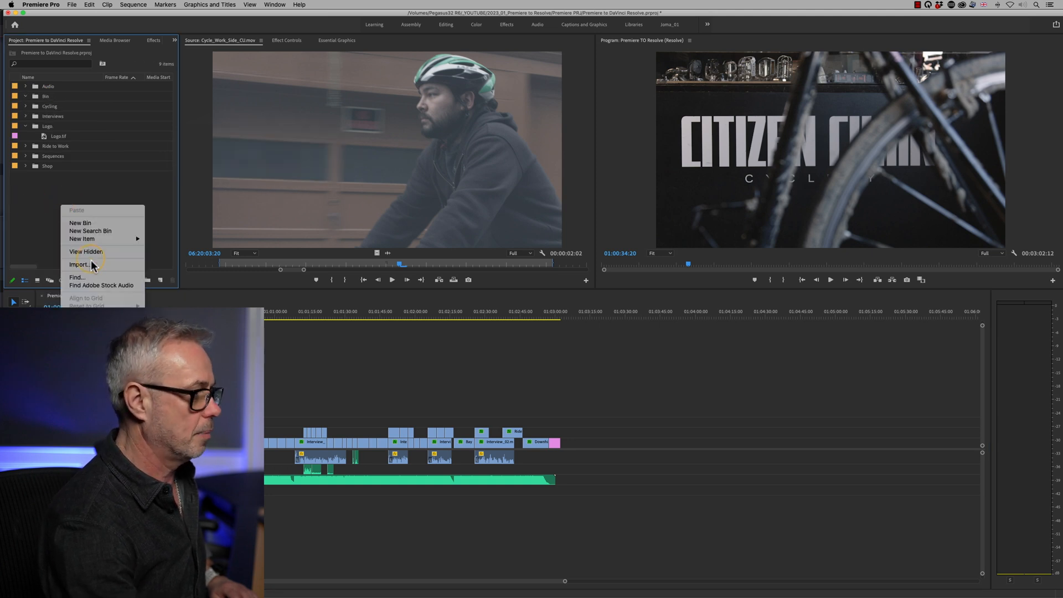
pyautogui.click(46, 185)
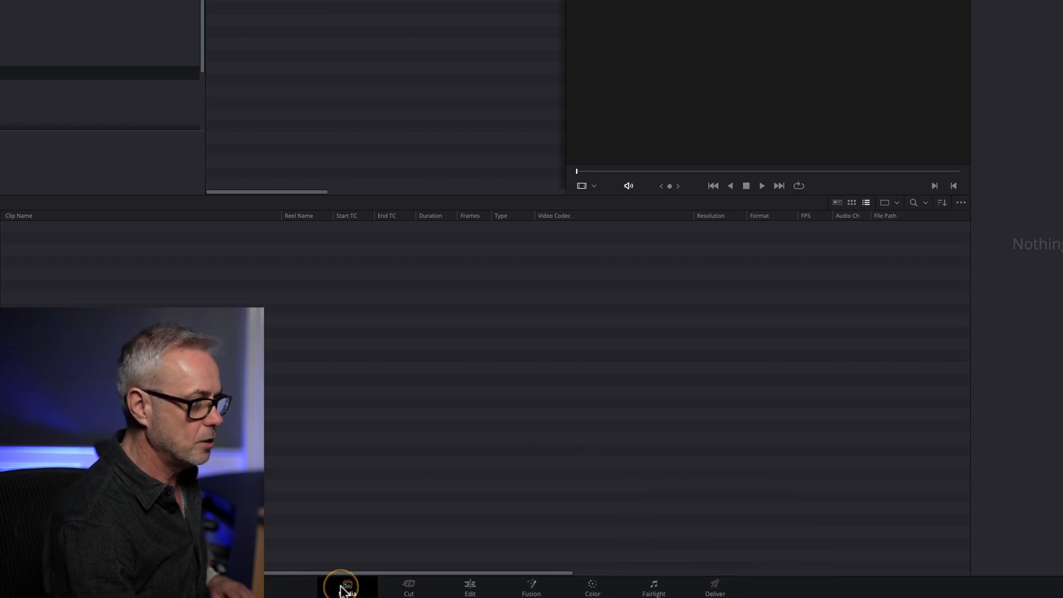
# - Switch DaVinci Resolve to the Media page showing the MediaFiles folders and empty media pool
pyautogui.click(348, 587)
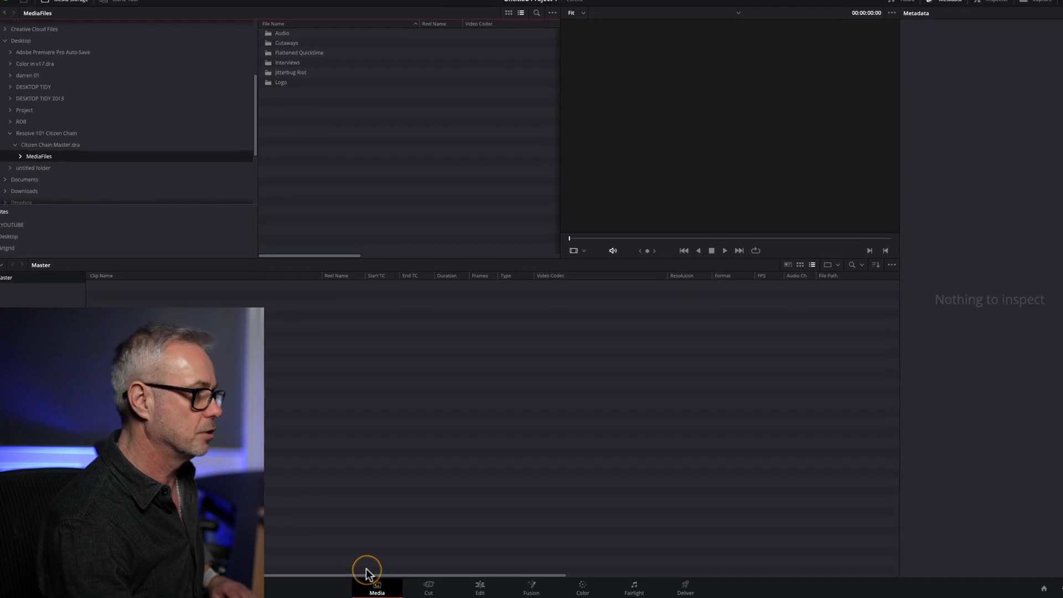